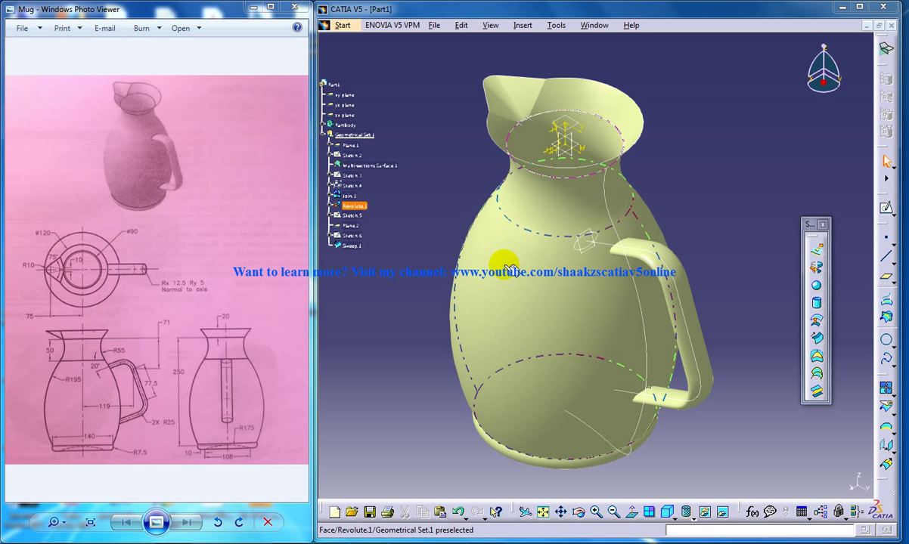
mouse_move(514, 246)
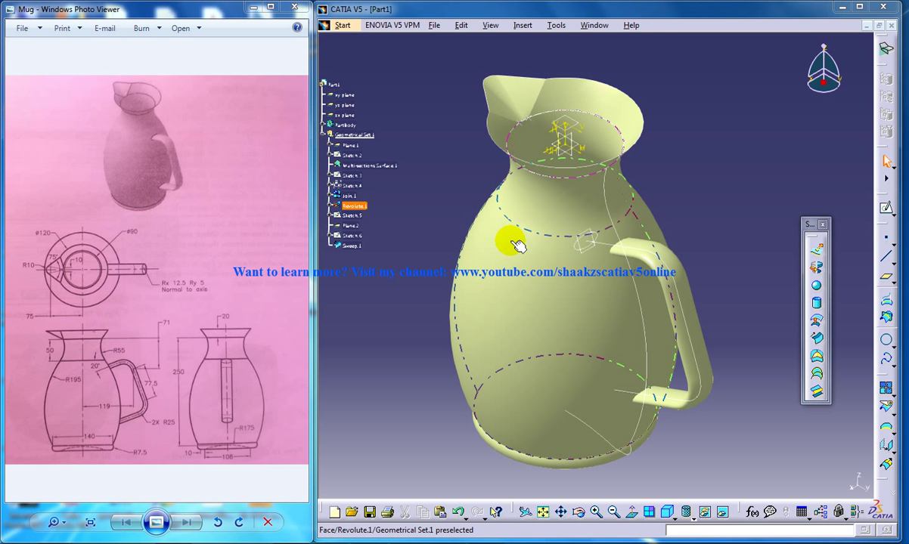
Step: Split Sweep.1 by Revolute.1, keeping the handle portion outside the jug via Other side
drag(514, 240, 605, 291)
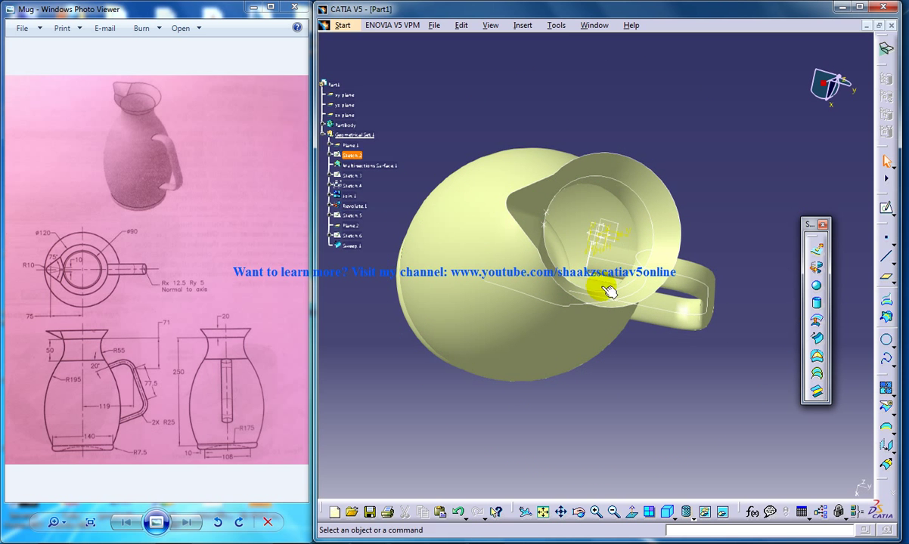
drag(605, 291, 575, 227)
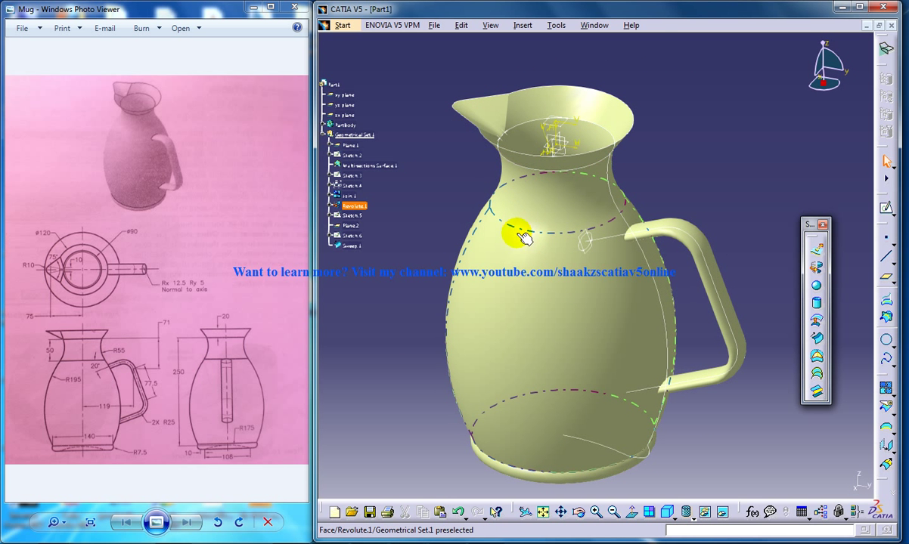
drag(518, 230, 571, 217)
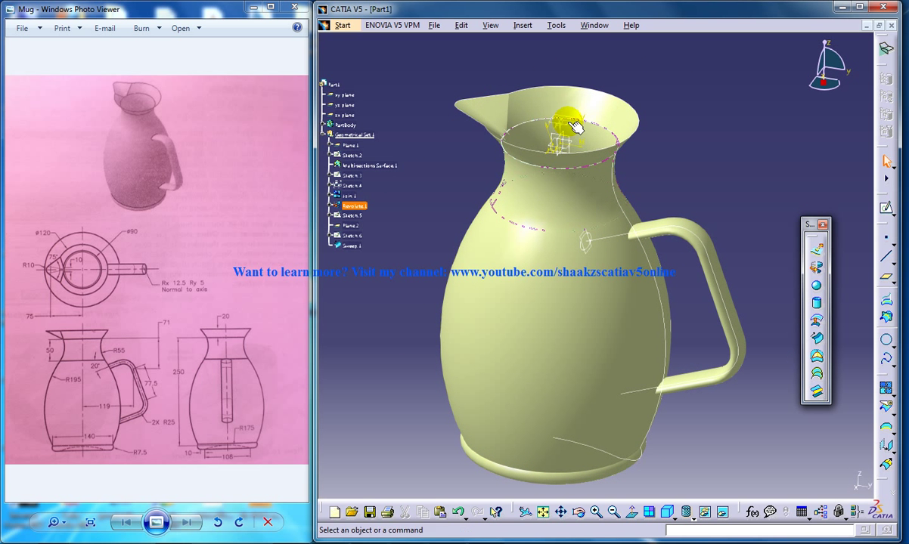
mouse_move(529, 344)
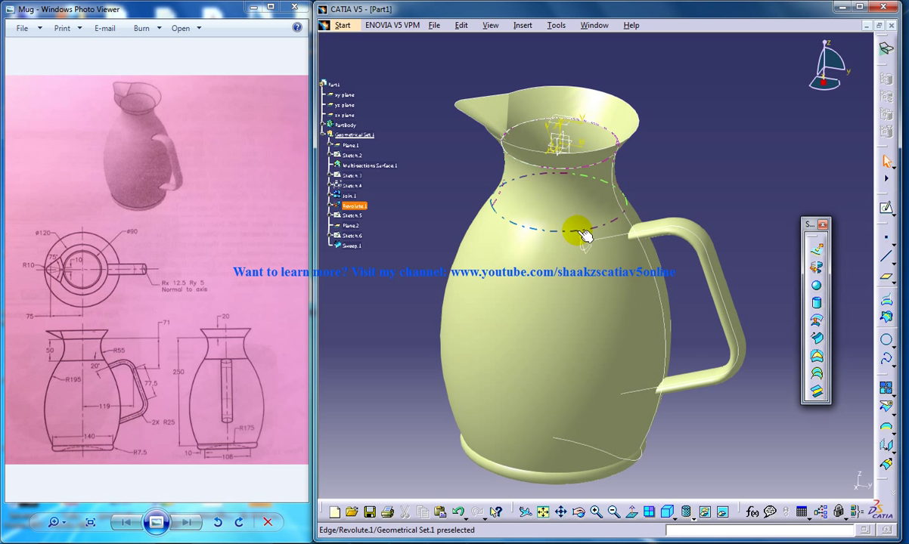
drag(583, 234, 635, 397)
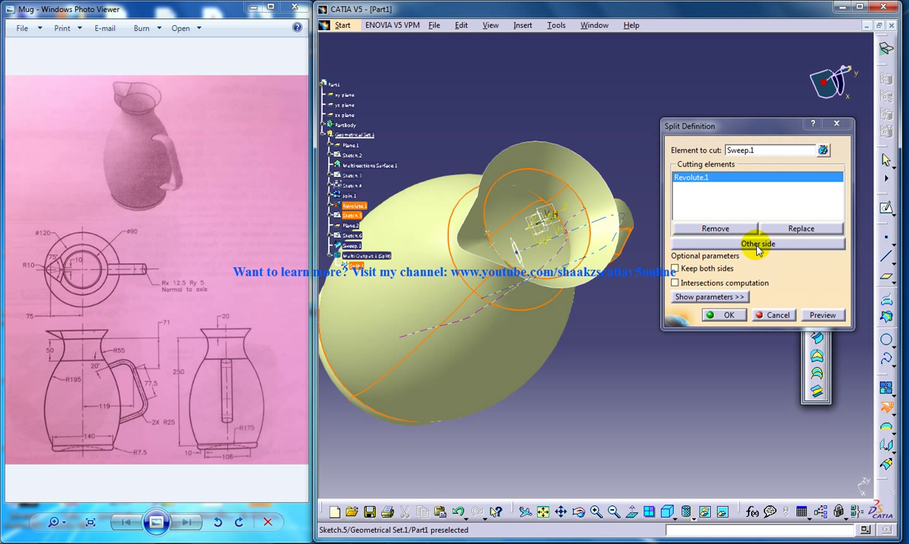
click(757, 243)
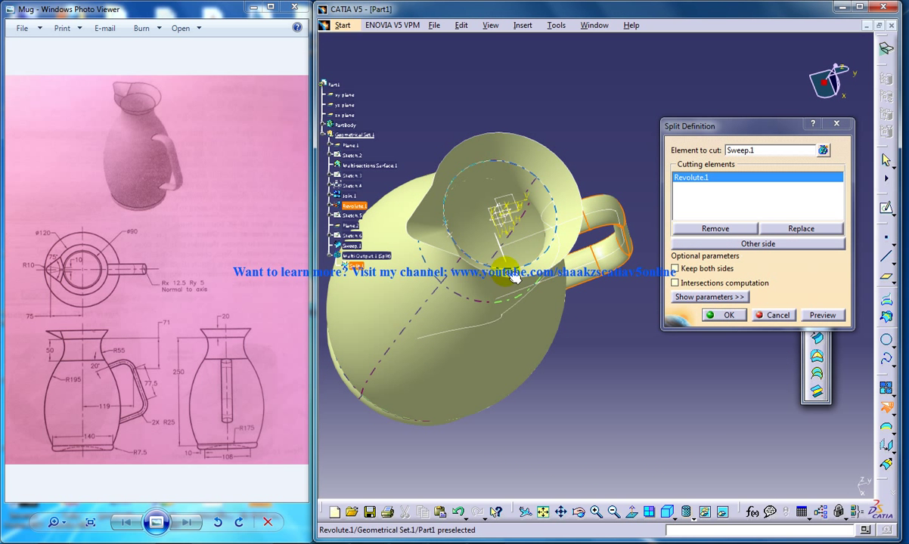
click(723, 315)
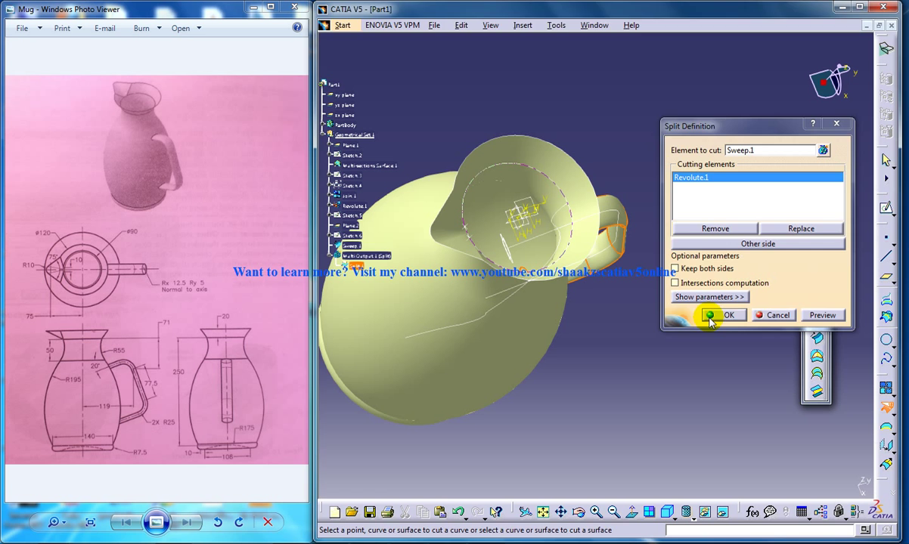
click(728, 315)
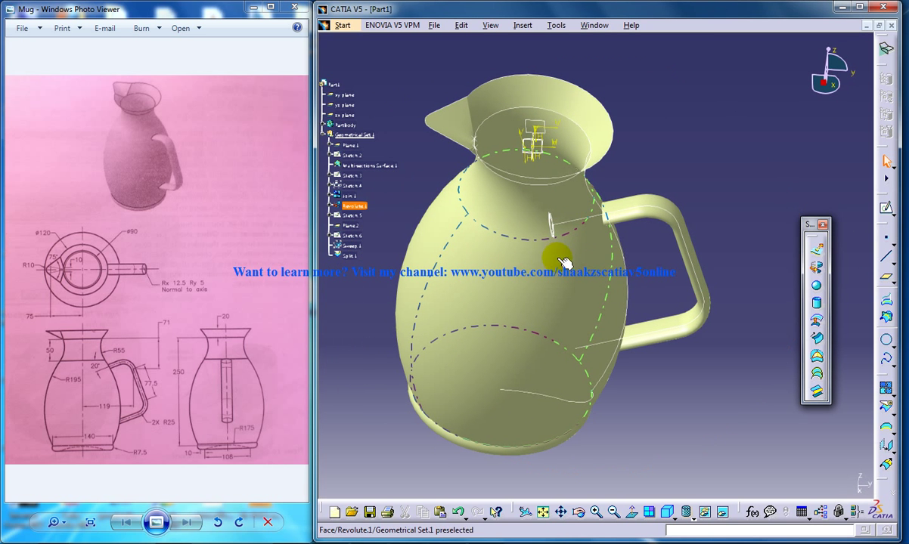
drag(560, 261, 560, 308)
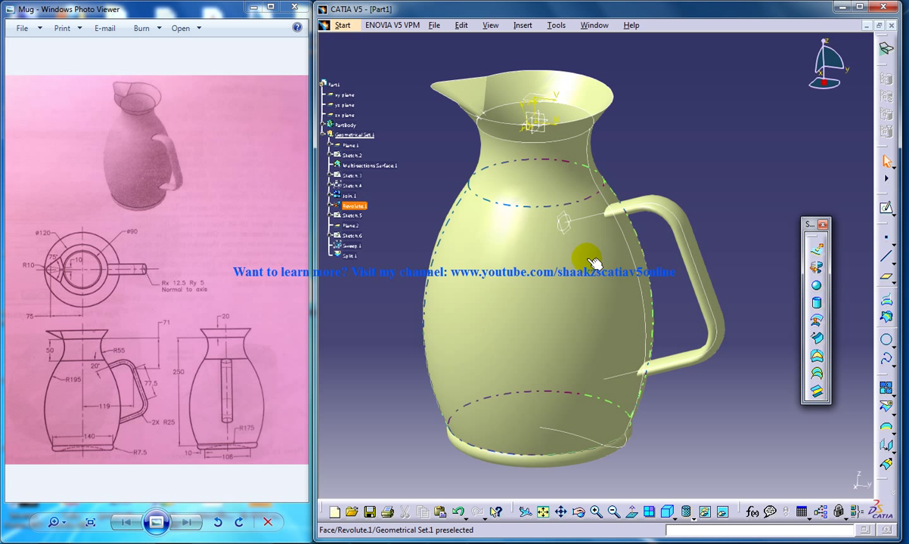
mouse_move(545, 365)
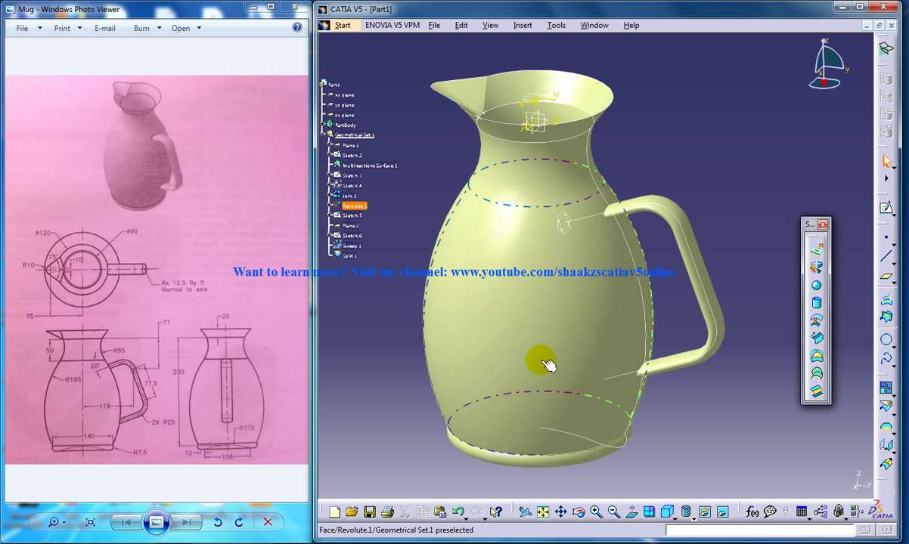